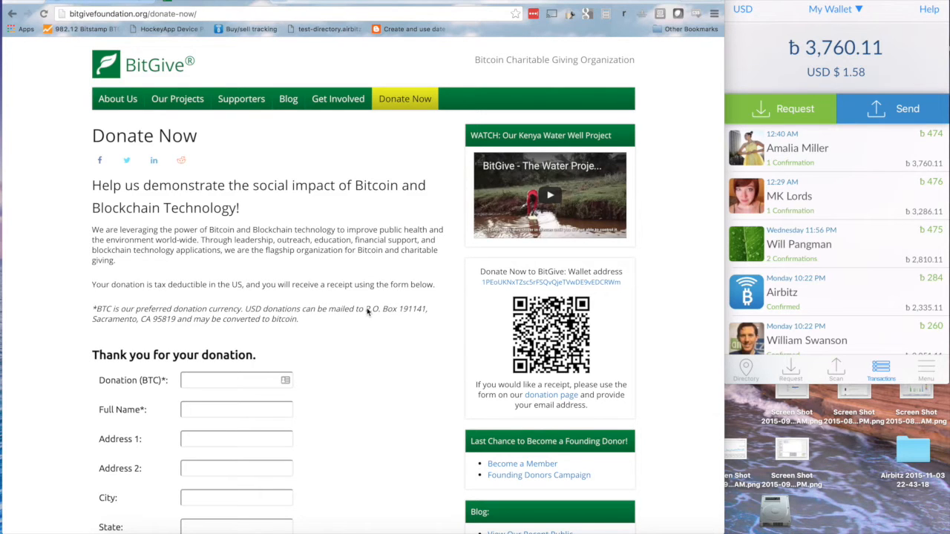
Start a 1,283-bit (about $0.54) payment to the BitGive Foundation donation address.
left_click(836, 371)
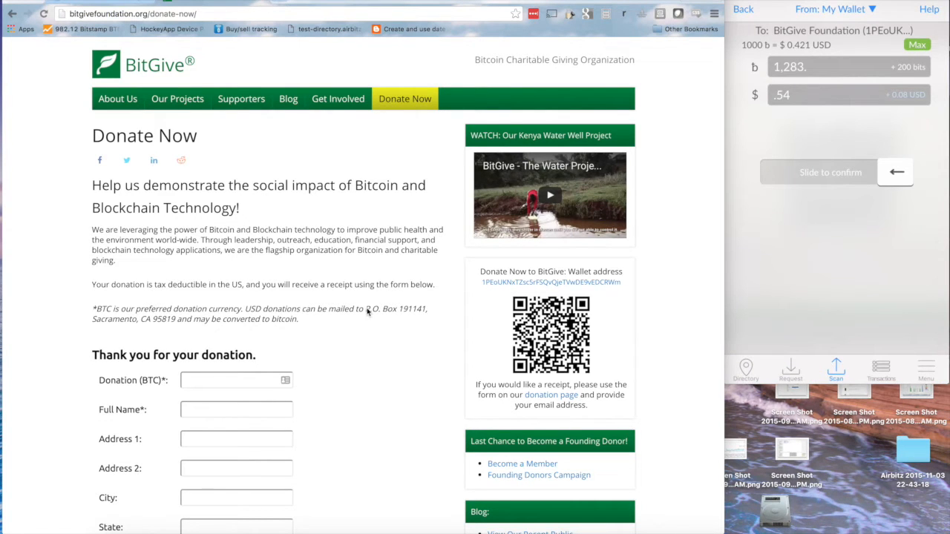
Cancel the pending BitGive payment and return to the wallet overview at b 3,760.11.
left_click(742, 9)
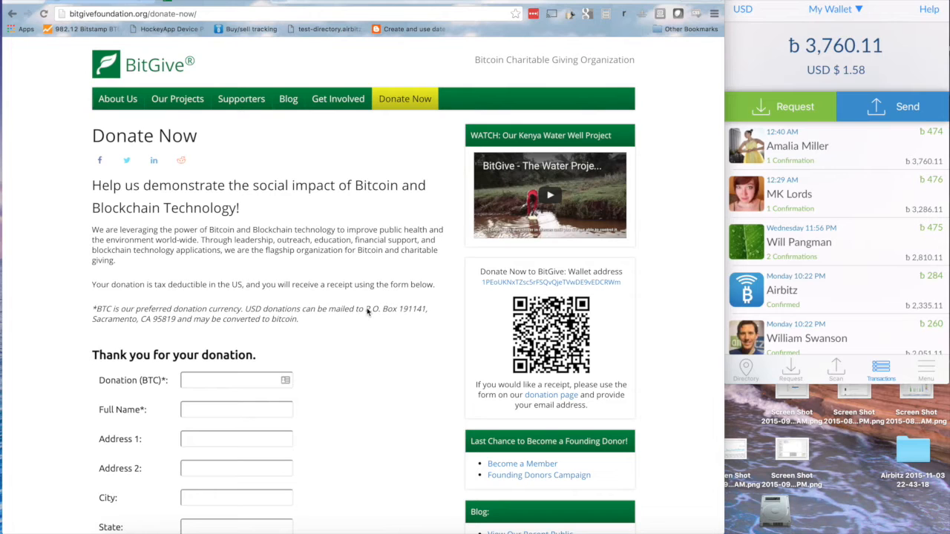
left_click(779, 107)
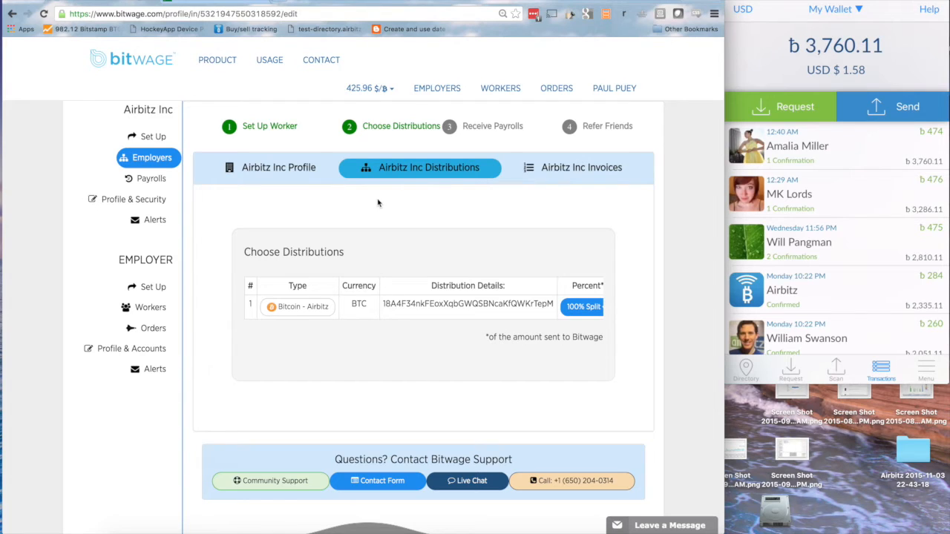
mouse_move(398, 202)
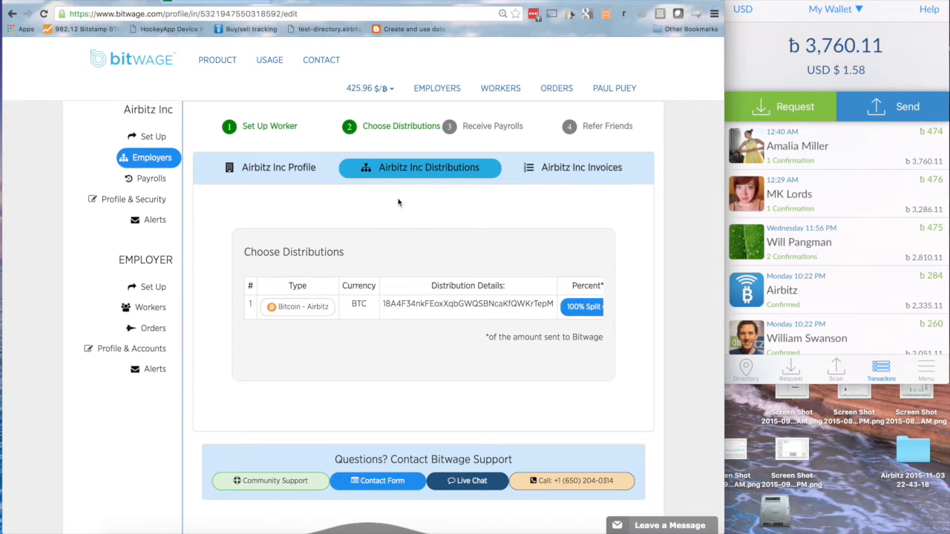
mouse_move(407, 205)
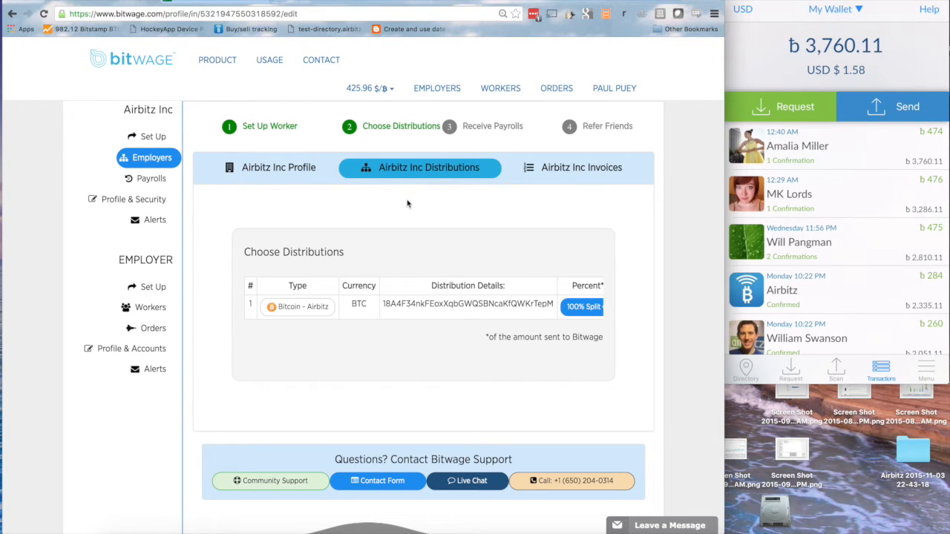
mouse_move(418, 199)
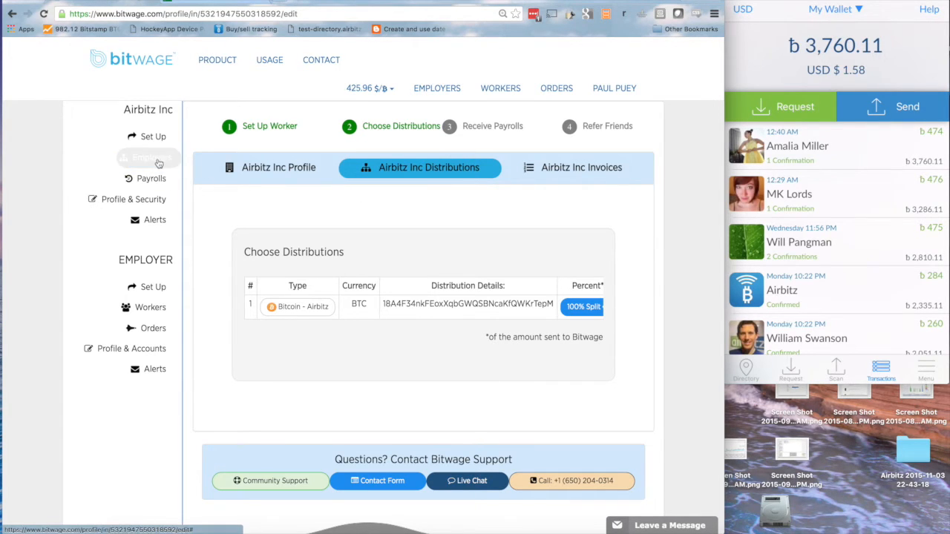
Reopen Airbitz Inc's employer settings and reveal the Change Distribution 1 options.
left_click(148, 158)
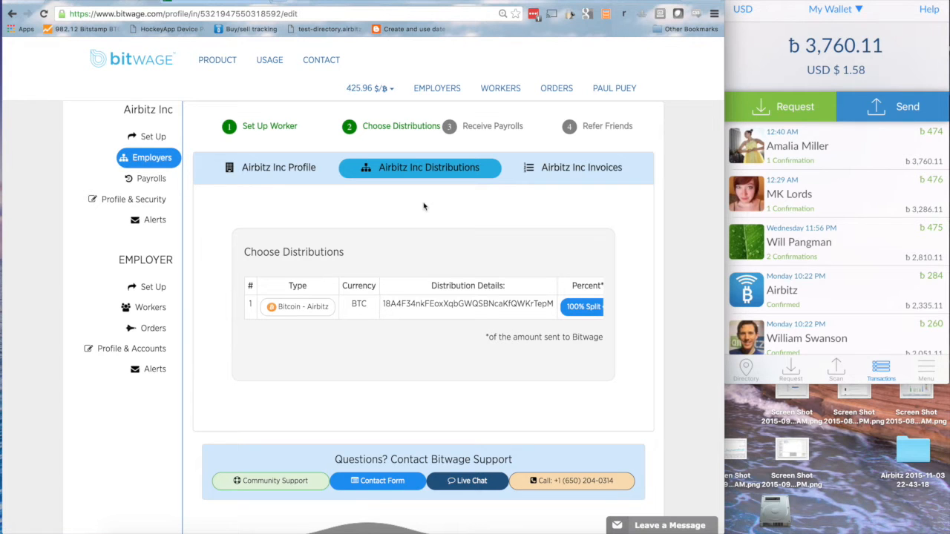
scroll("down", 3)
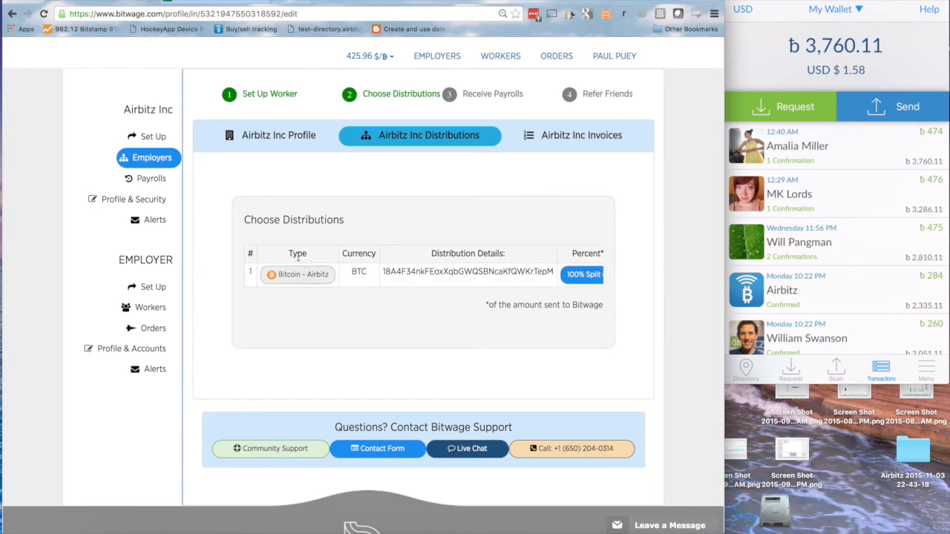
left_click(297, 273)
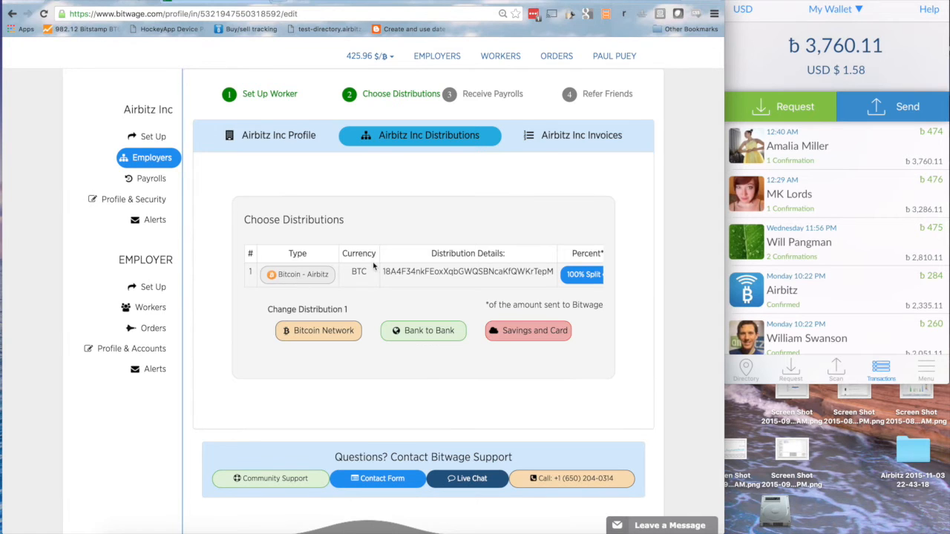
scroll("down", 3)
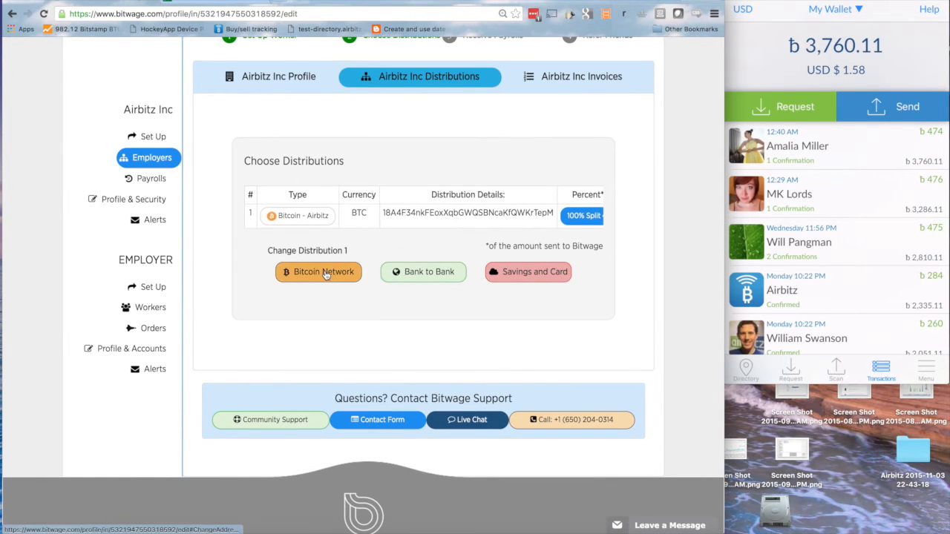
Choose Bitcoin Network for distribution 1 and show the Import from Mobile QR code.
left_click(318, 271)
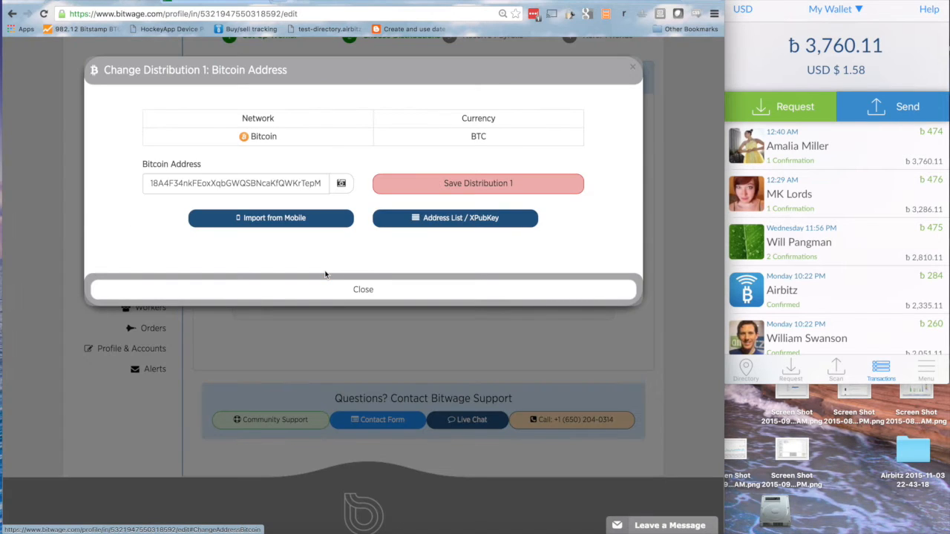
mouse_move(363, 219)
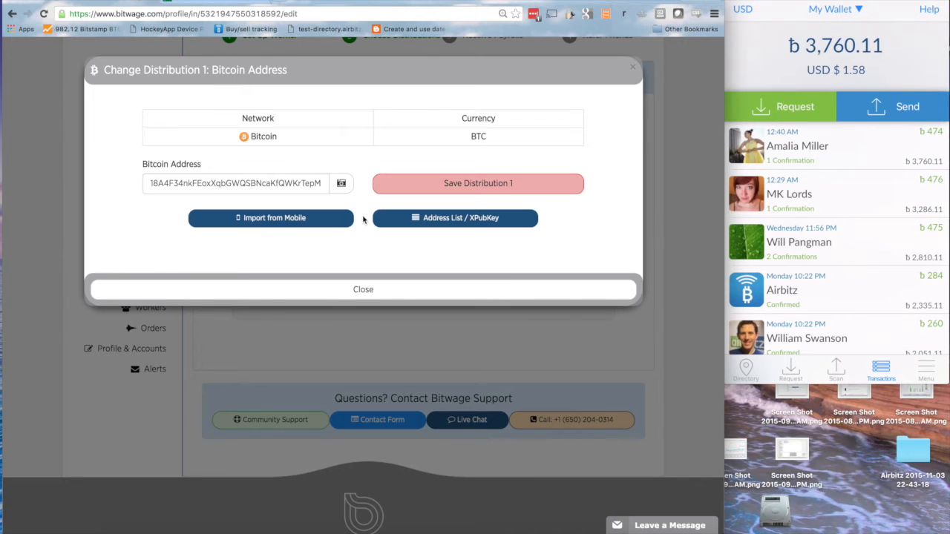
mouse_move(285, 206)
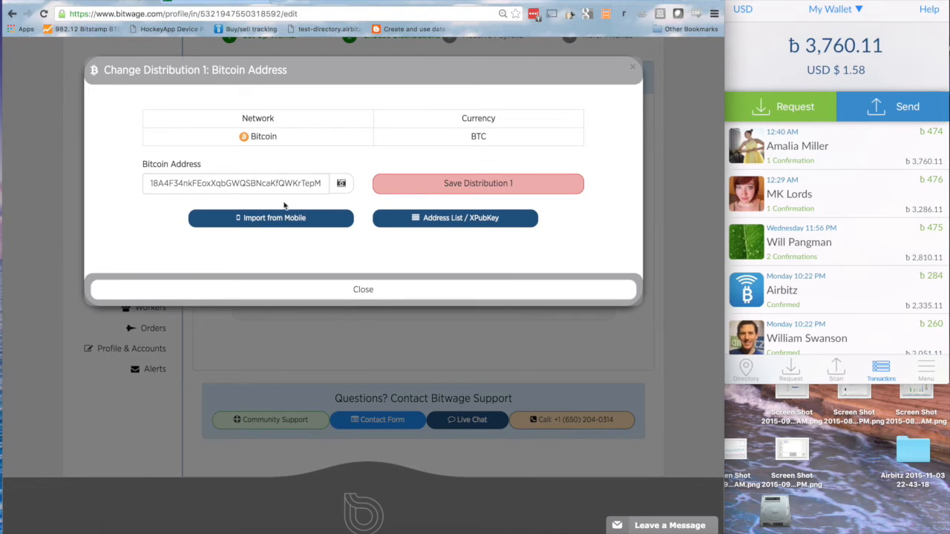
left_click(271, 217)
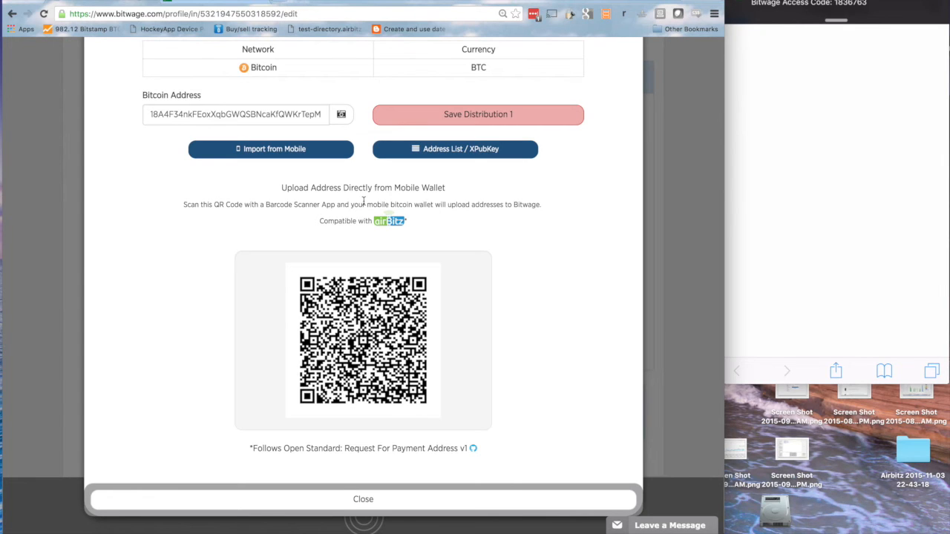
left_click(816, 31)
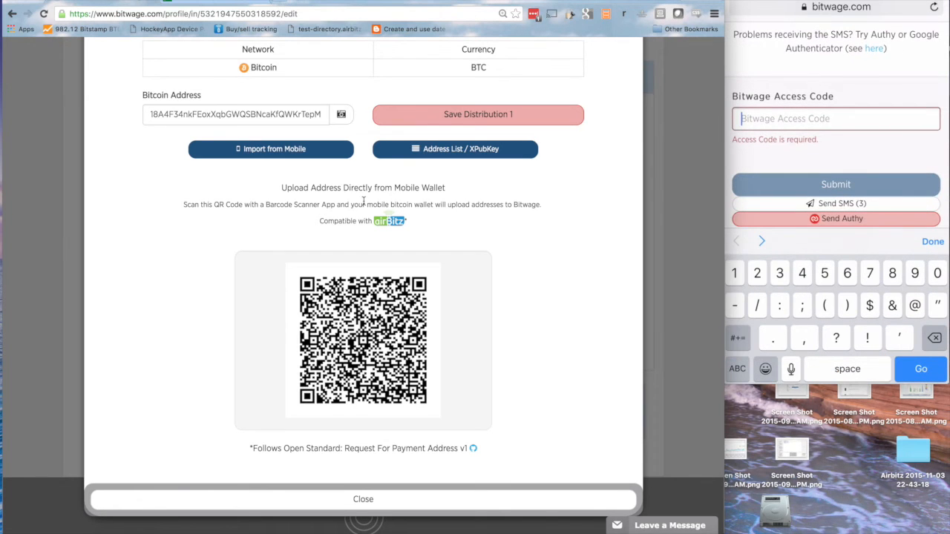
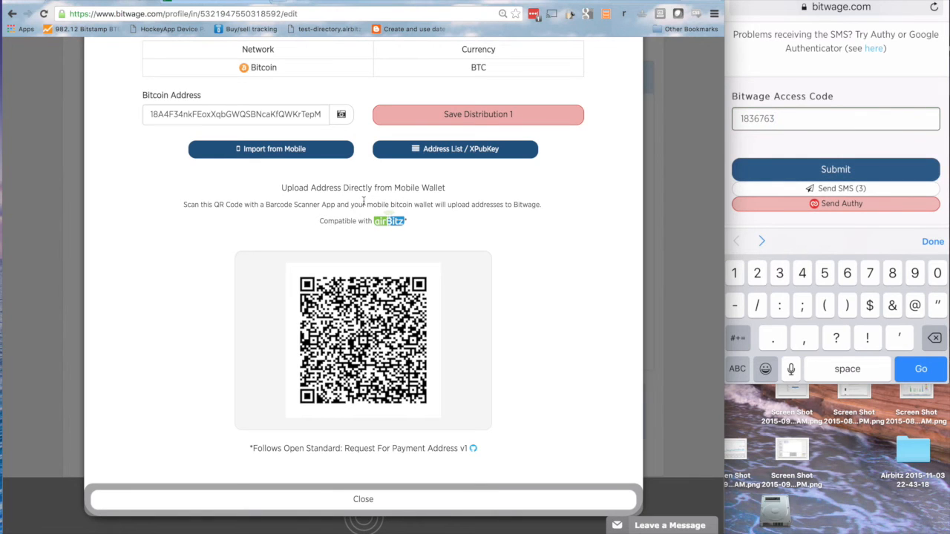
left_click(834, 170)
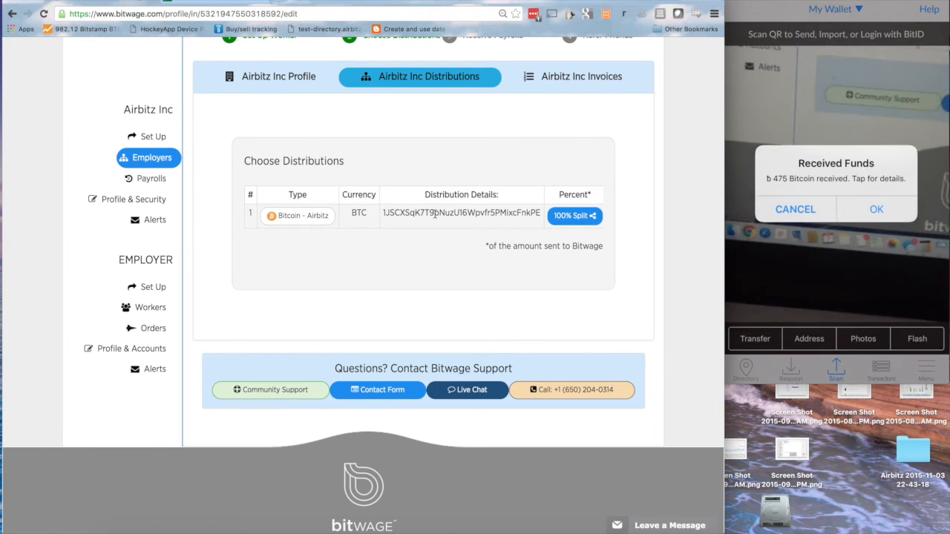
Acknowledge the Received Funds alert to view the 475-bit ($0.20) Bitwage payment.
left_click(876, 207)
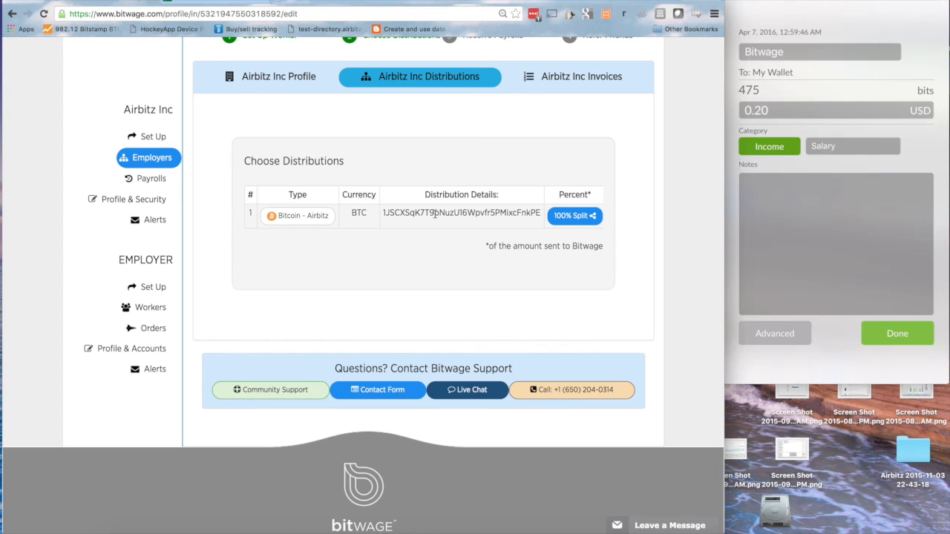